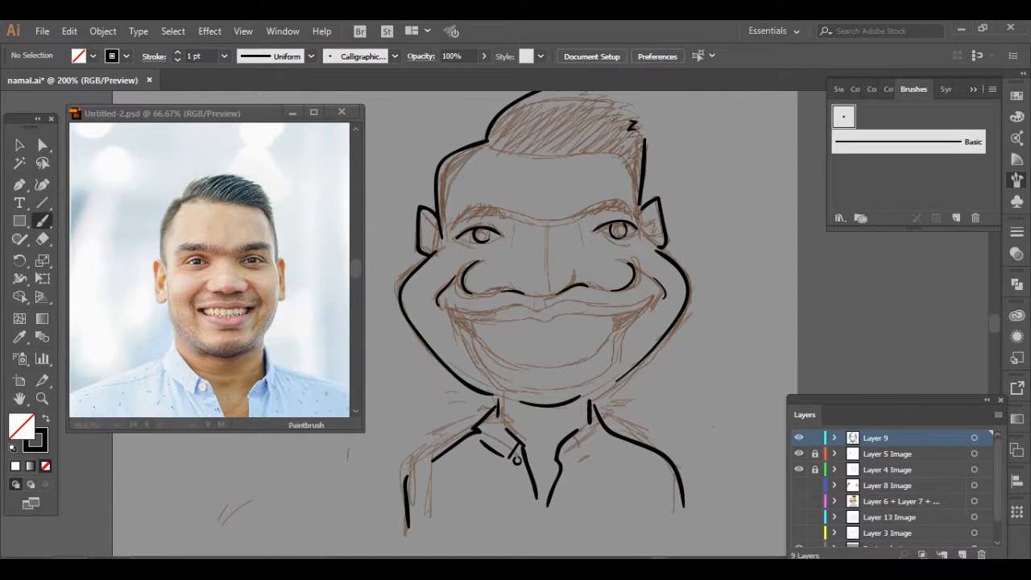
Trace bold black strokes over the sketched hair spikes and head contour
left_click_drag(455, 319, 640, 306)
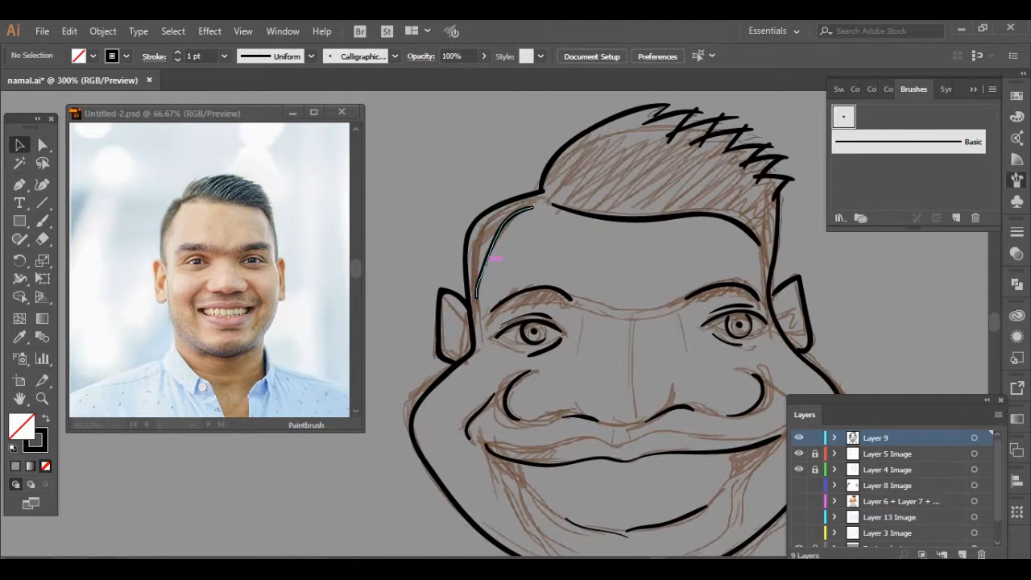
left_click(495, 257)
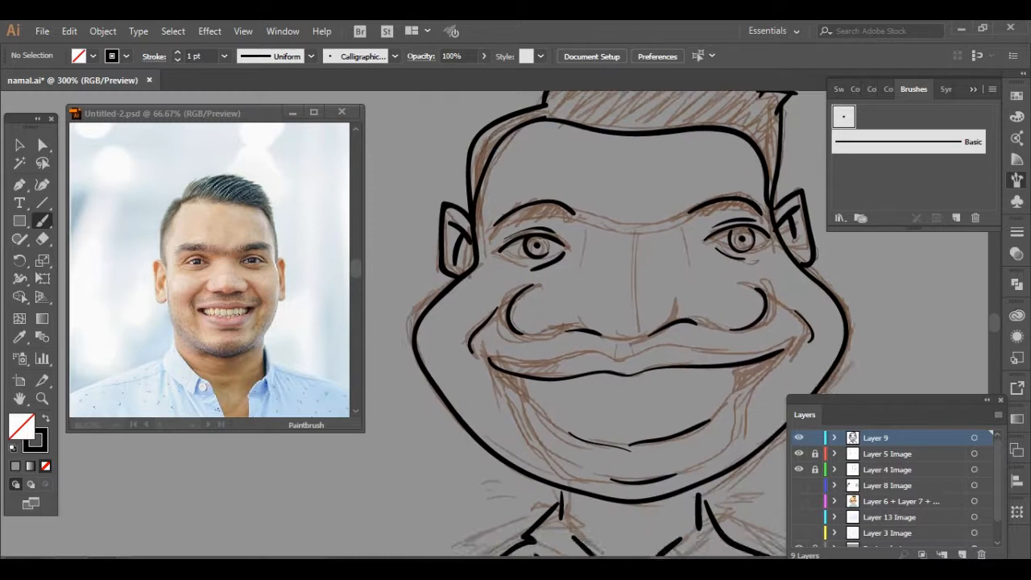
Scroll down to continue inking the neck, collar and shirt outline
scroll("down", 3)
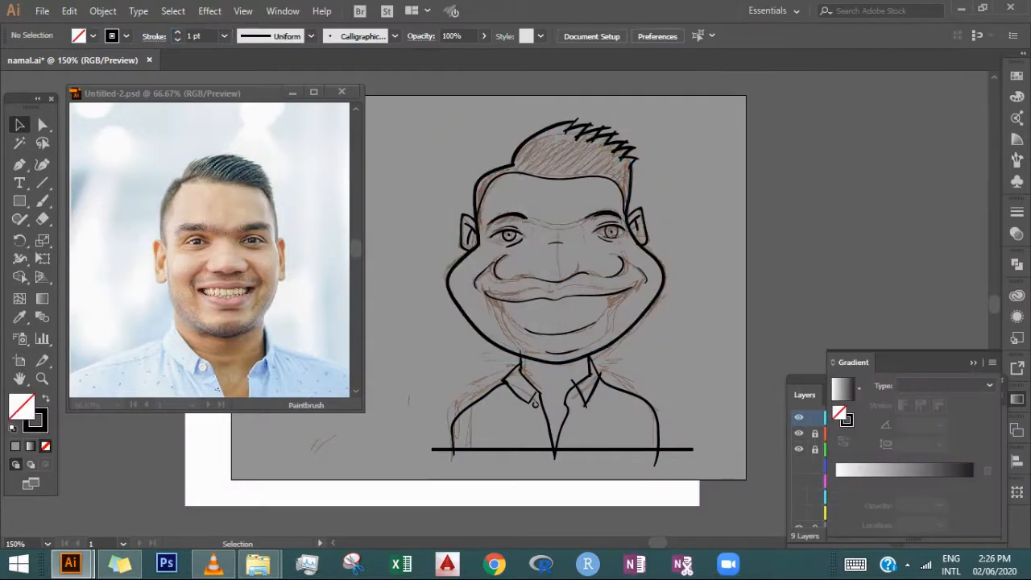
Start replacing the green fill of the expanded shapes with an orange color
left_click(604, 216)
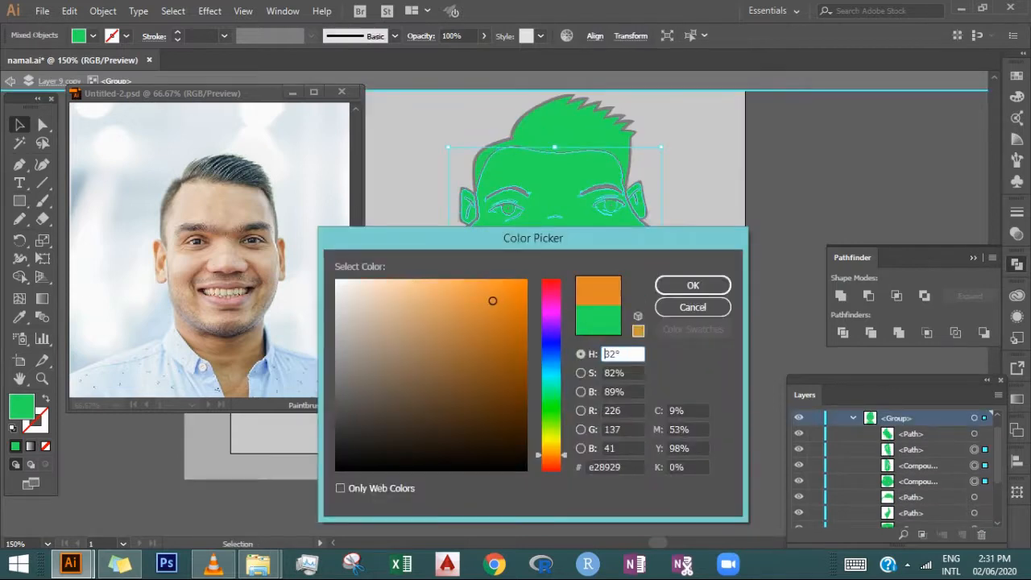
Fill the face shapes with a peach skin tone
left_click(410, 291)
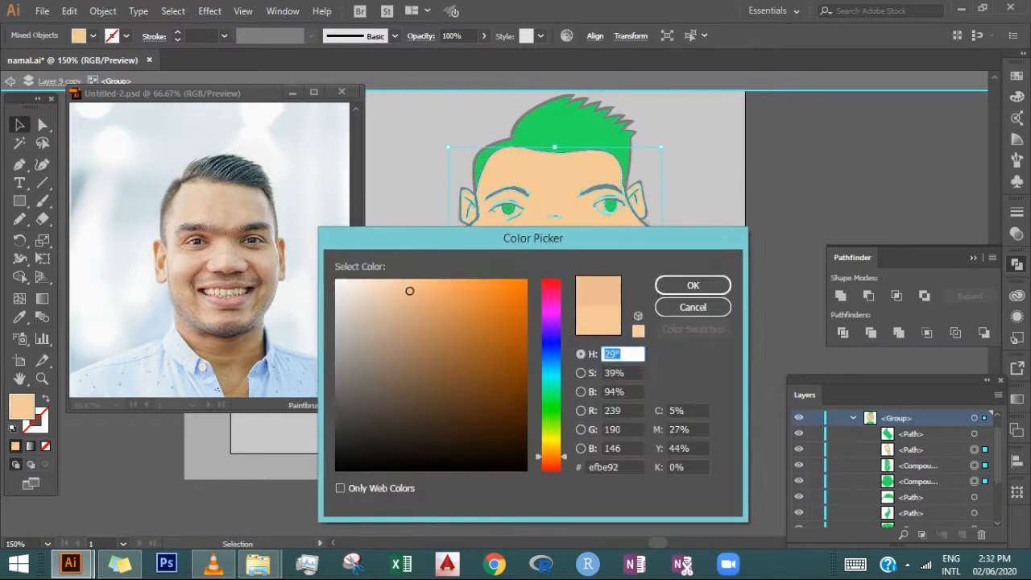
left_click(692, 285)
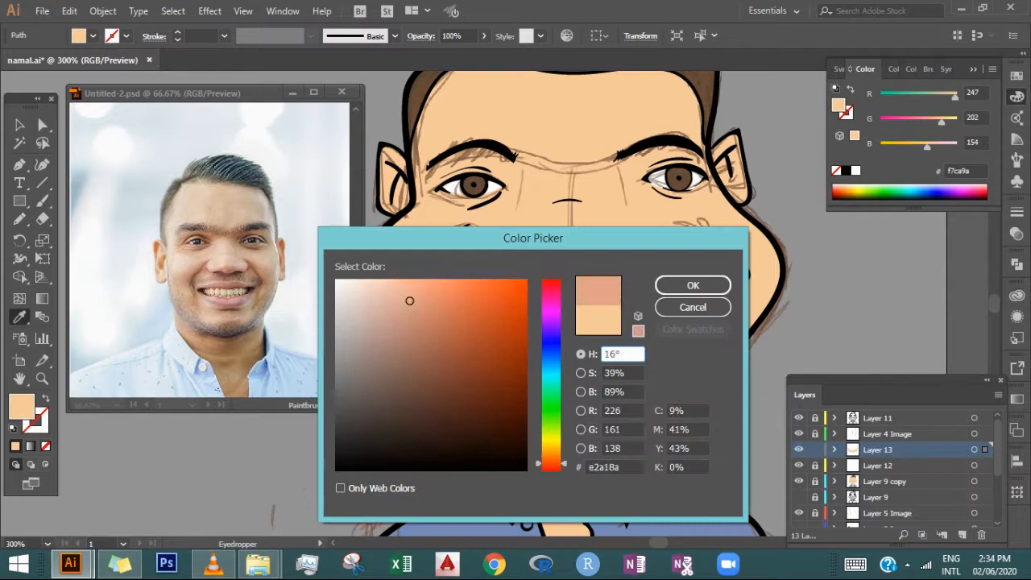
Set a darker skin tone for the face shadow shape
left_click(692, 284)
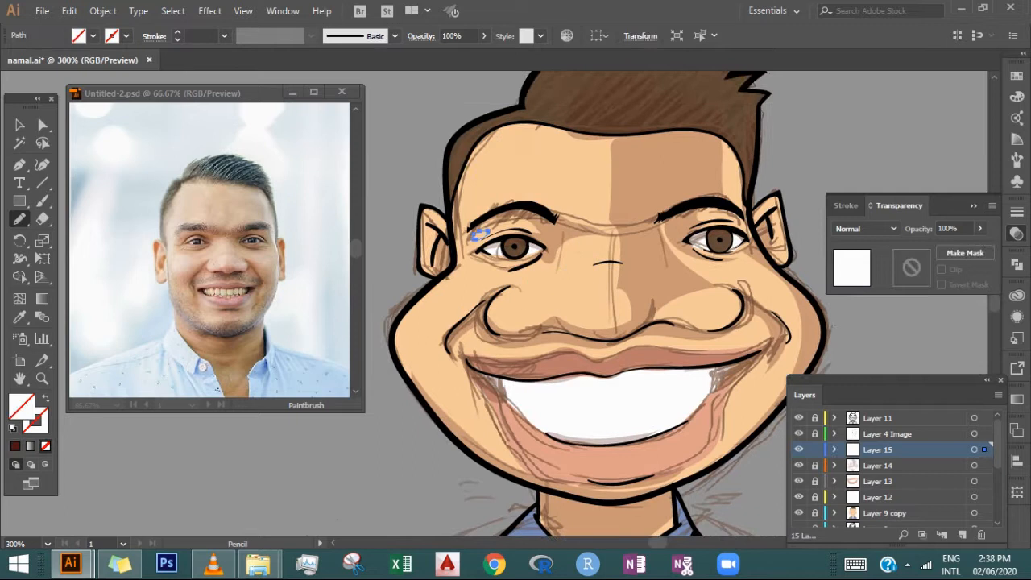
Draw a highlight shape along the left side of the head
scroll("down", 3)
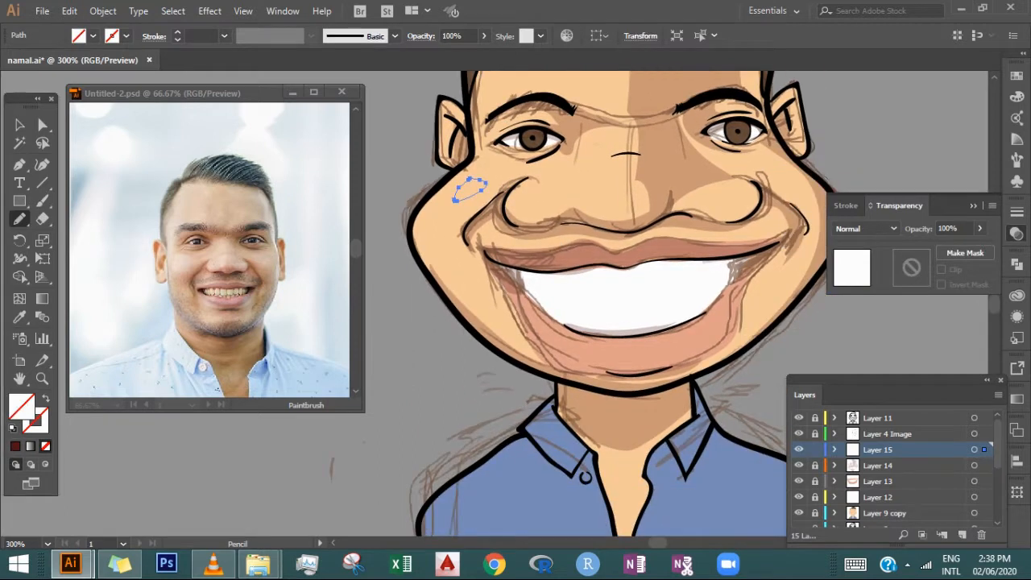
scroll("down", 3)
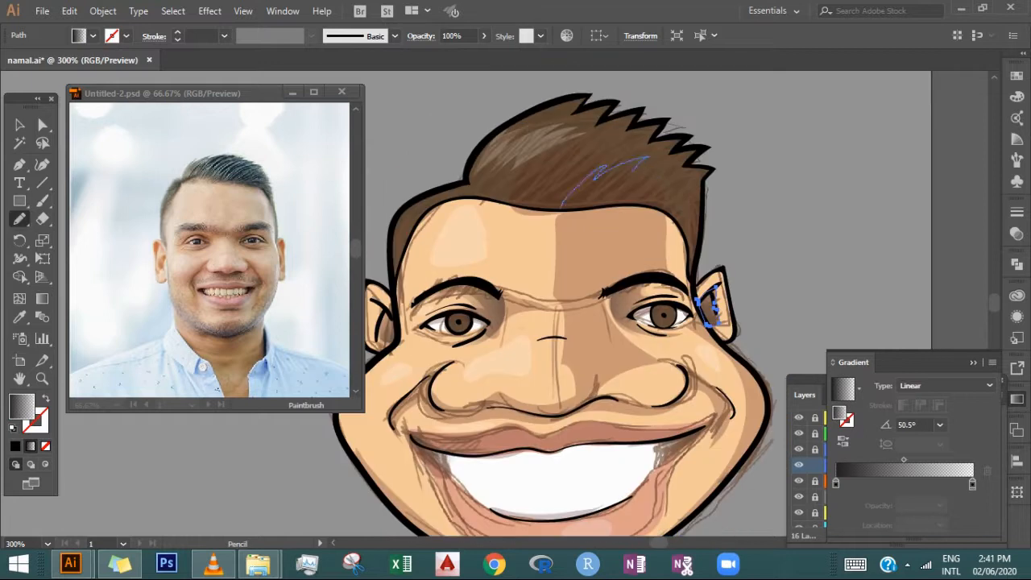
left_click_drag(593, 185, 640, 125)
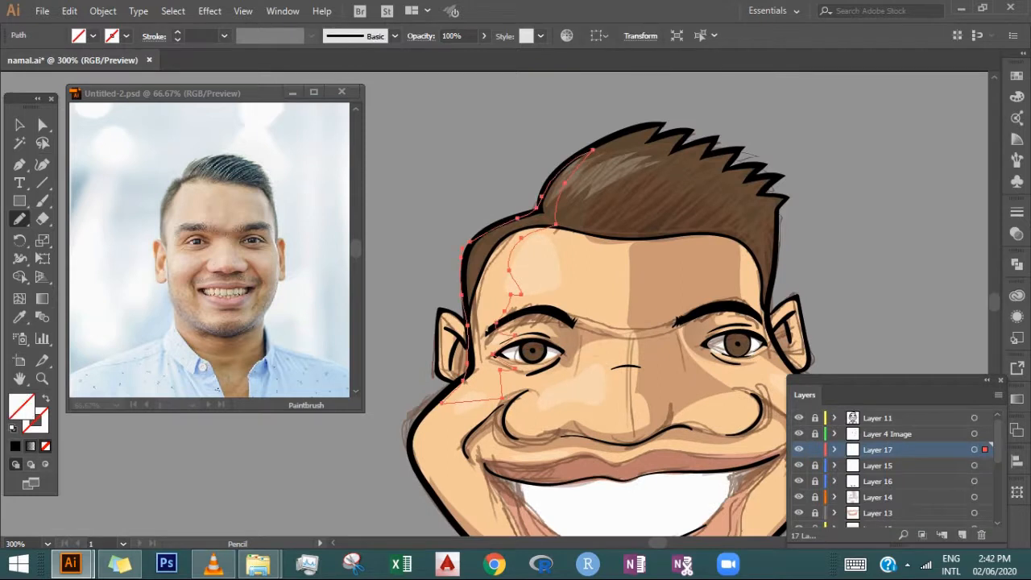
Fill the left head-edge shape with pale yellow f4eaa2
left_click(102, 11)
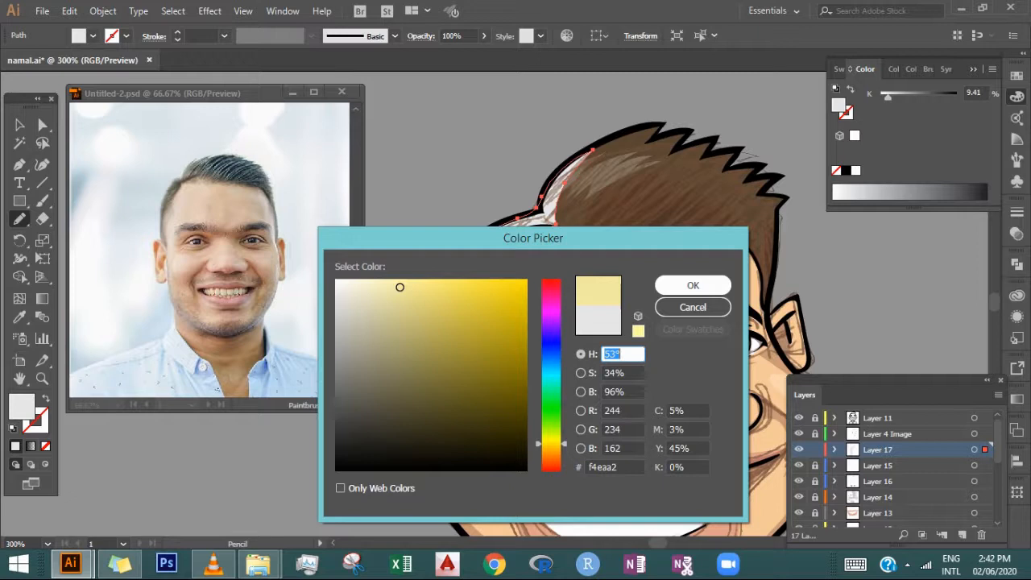
left_click(692, 284)
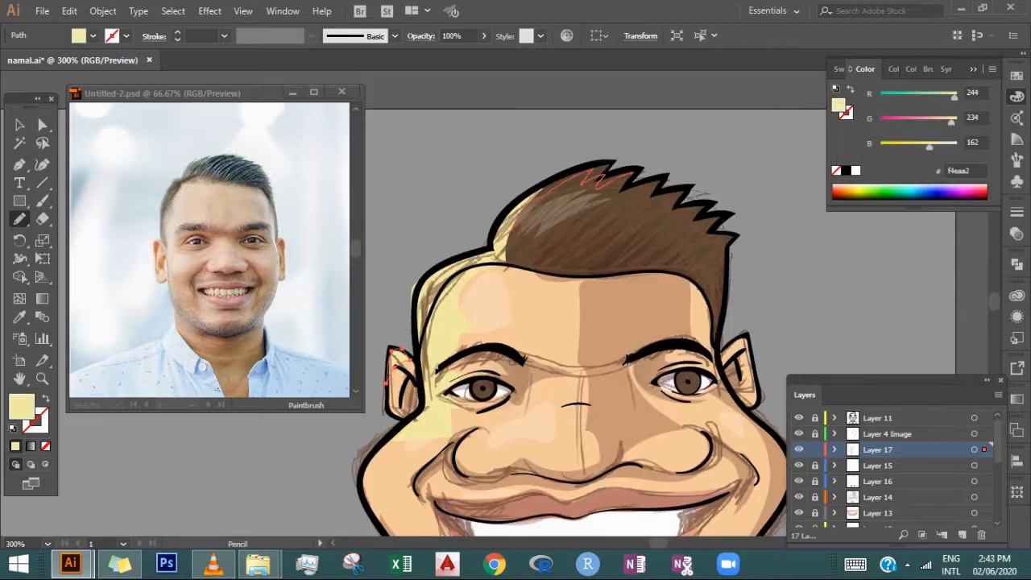